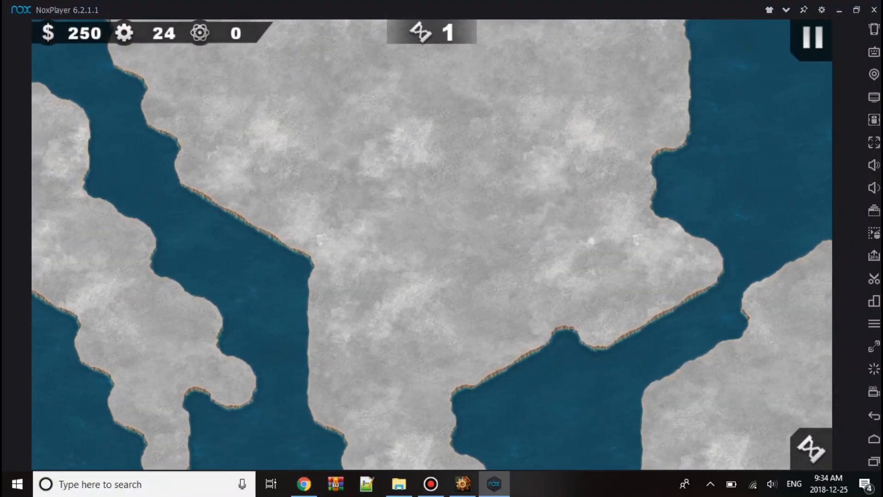
Switch from the NoxPlayer game to the map editor's battle-file Open dialog
left_click(555, 253)
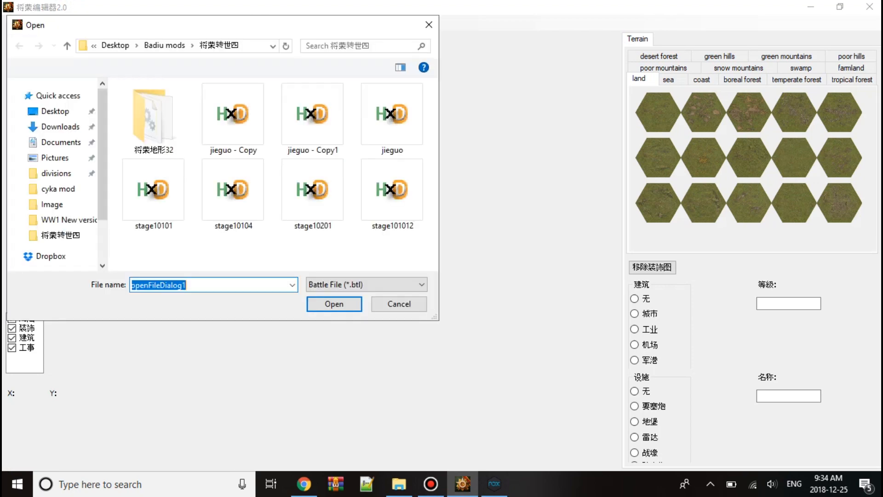
Dismiss the Open dialog and set the map to 23 wide, 15 high, scale 0.4
left_click(391, 116)
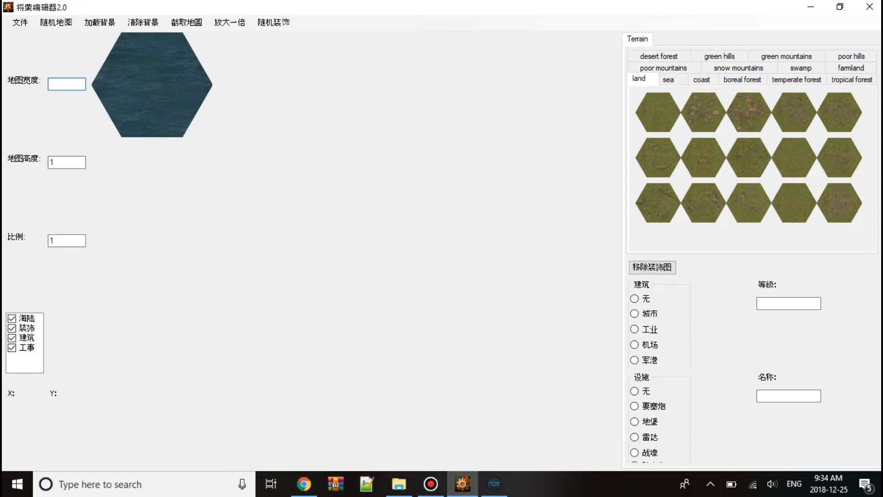
type("23")
left_click(67, 162)
type("5")
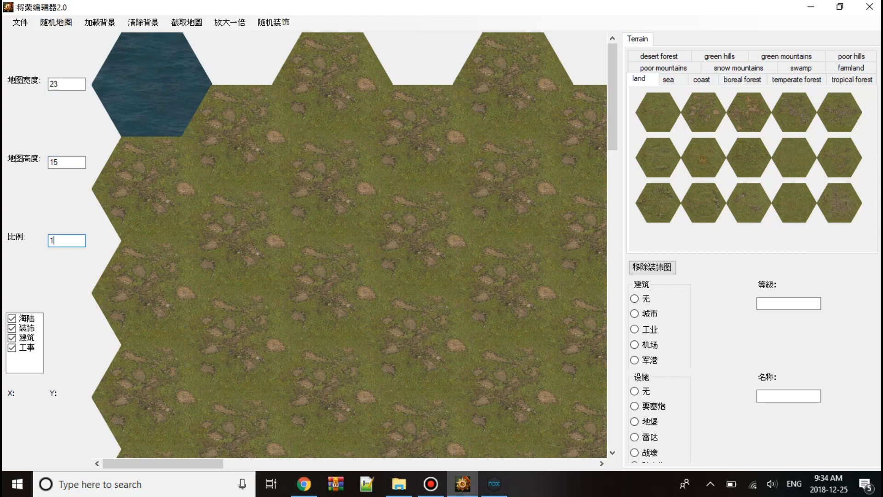
type("0.4")
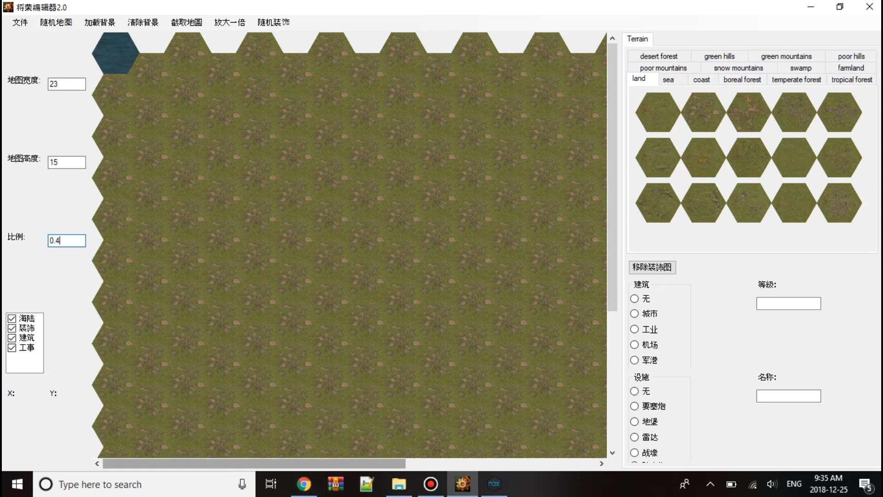
left_click(303, 484)
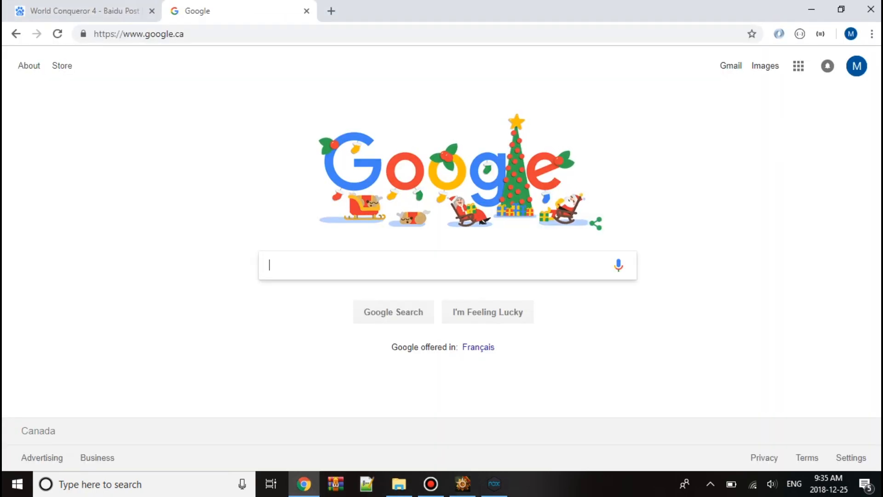
Search Google for 'ukraine map' after erasing an earlier 'battle of' query
left_click(394, 265)
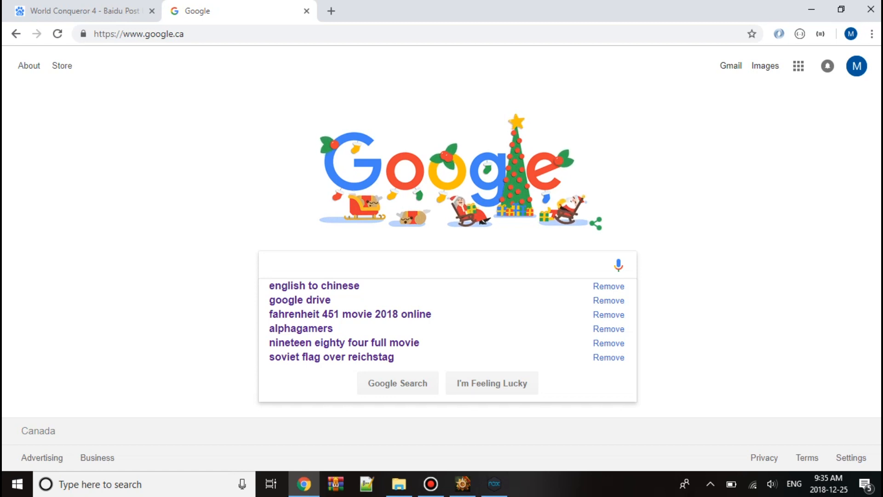
type("battle of")
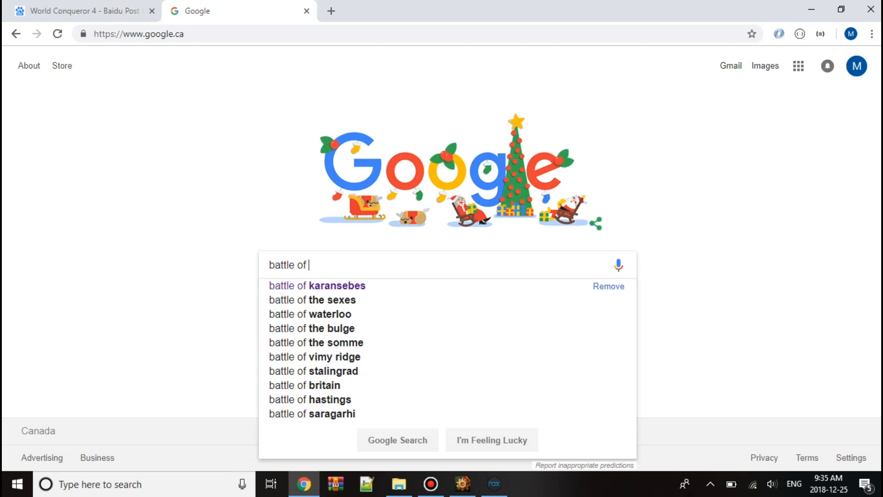
key("Backspace")
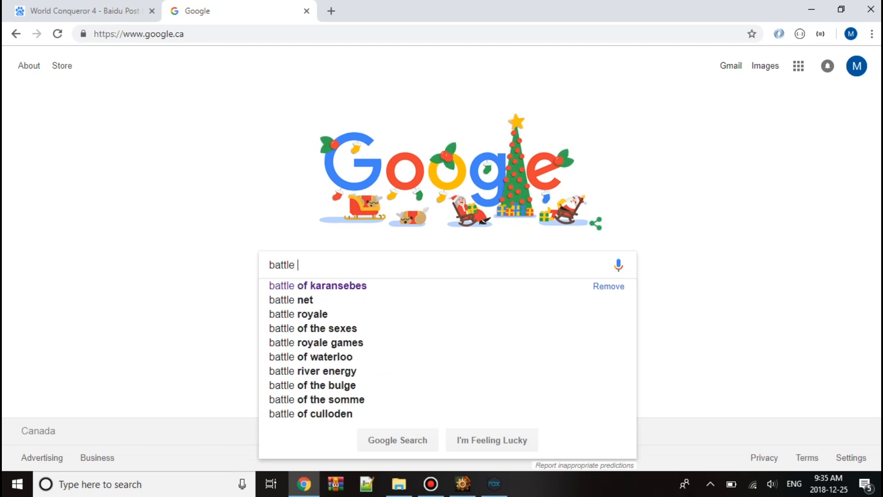
key("backspace")
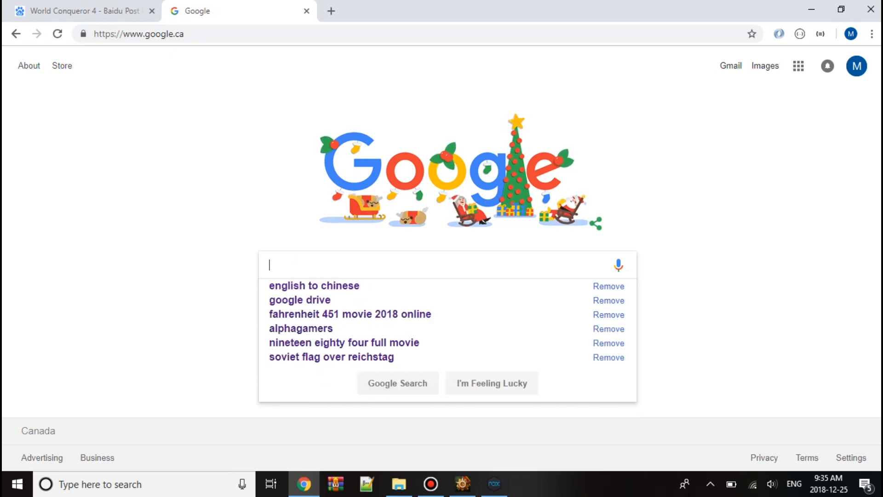
type("bat")
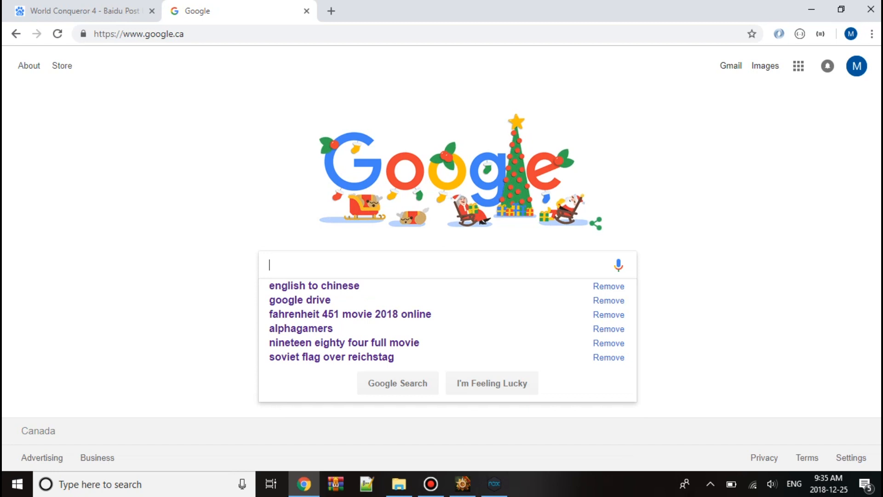
type("ukraine map")
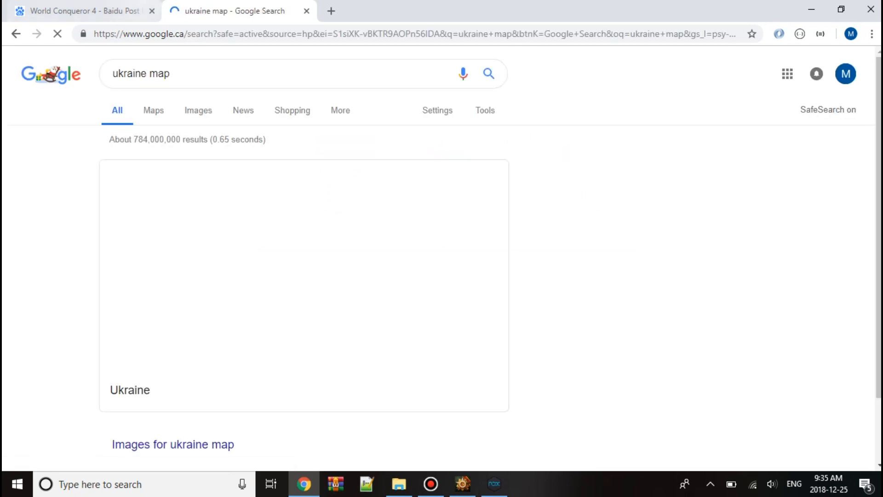
Browse the Google Images results for Ukraine maps
left_click(198, 110)
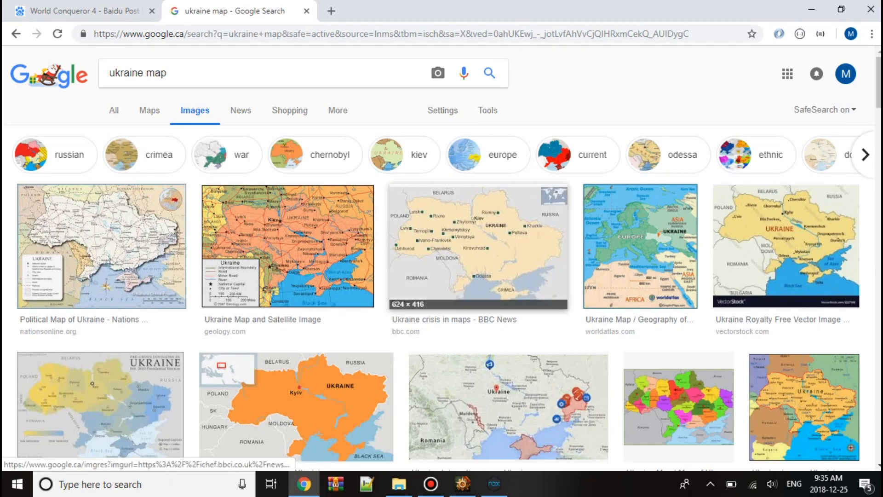
scroll("down", 3)
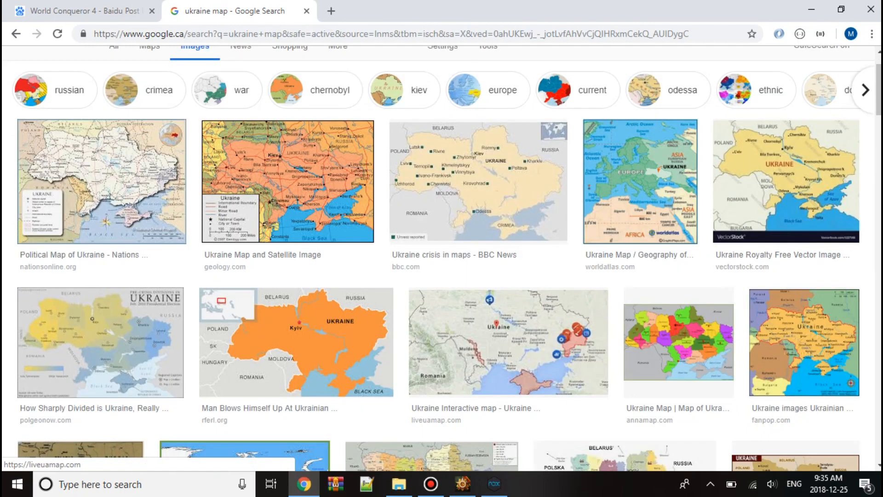
scroll("down", 3)
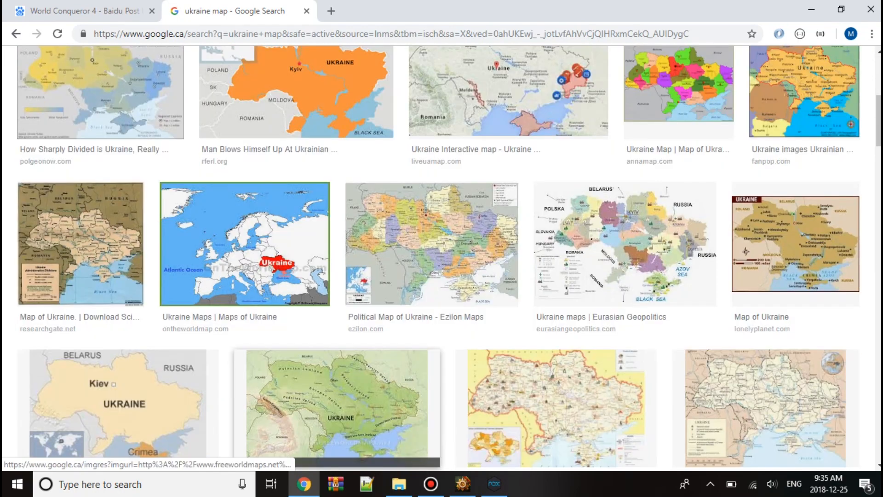
scroll("down", 3)
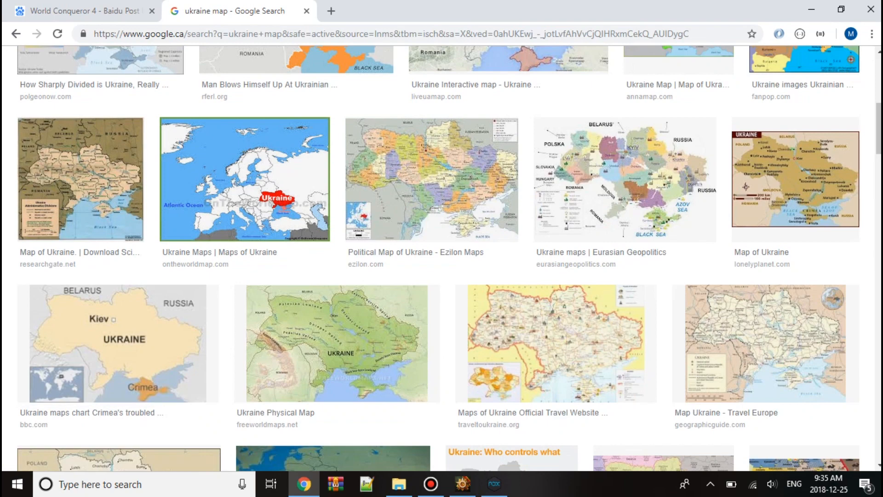
scroll("down", 3)
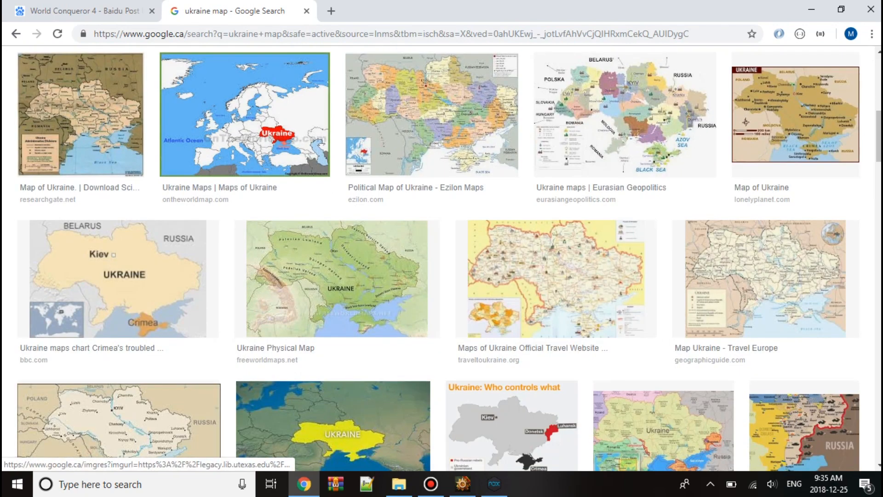
scroll("down", 3)
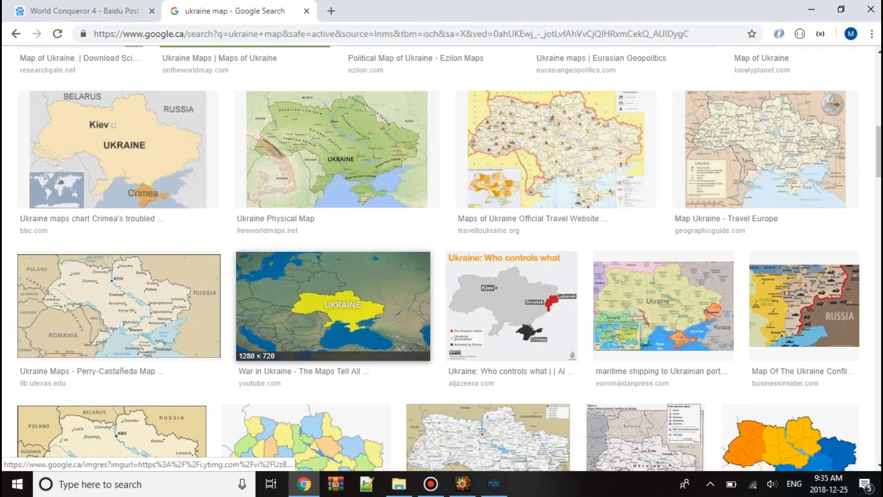
scroll("down", 3)
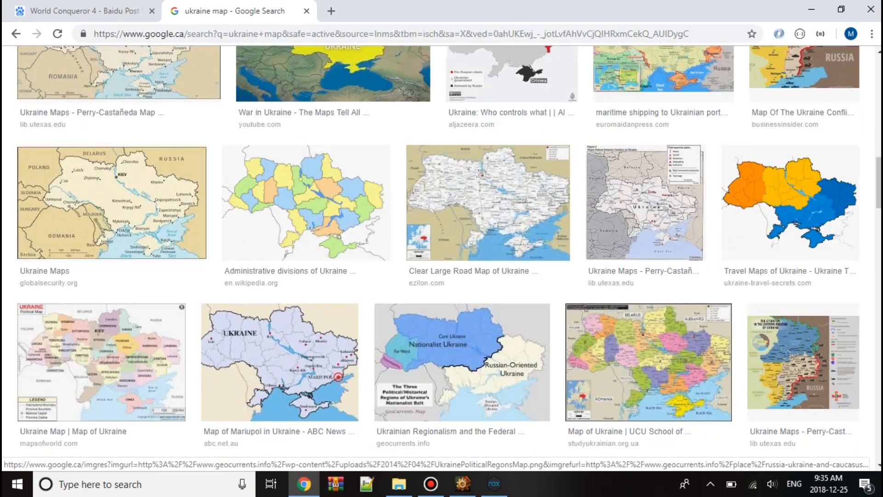
scroll("down", 3)
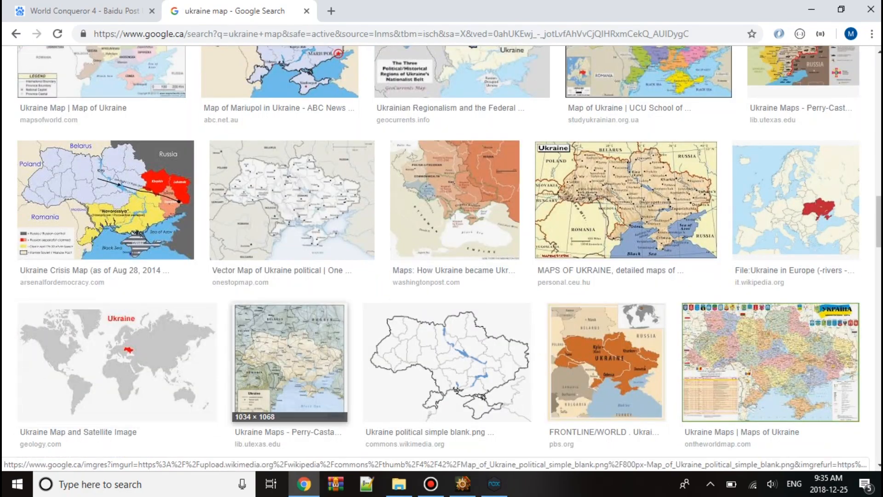
mouse_move(624, 200)
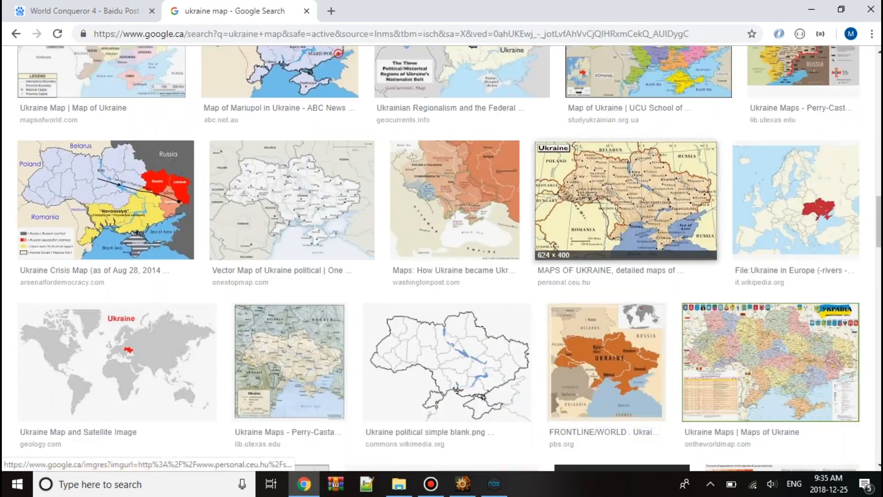
scroll("up", 3)
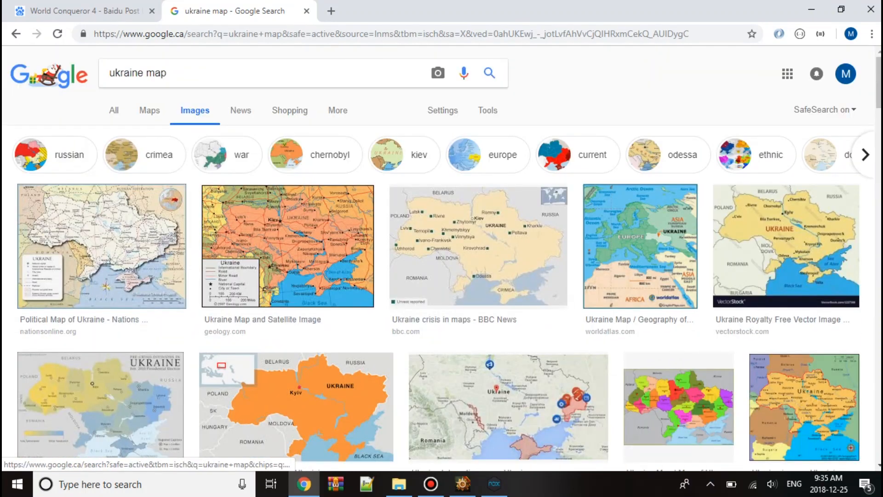
Narrow results to kiev and save the Ukraine map as download (1).jpg
left_click(405, 154)
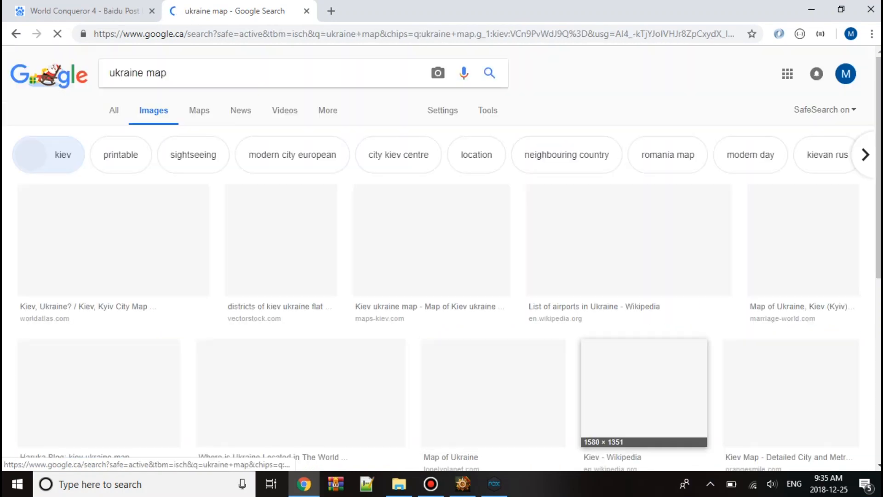
scroll("down", 3)
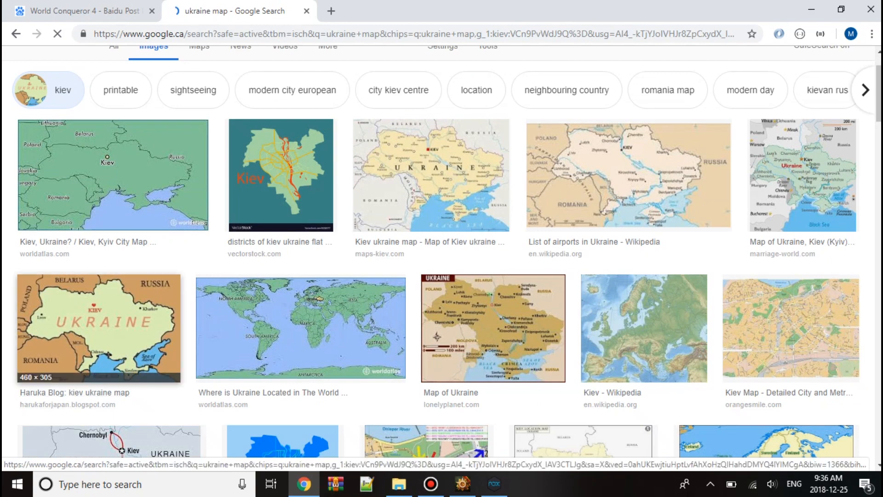
left_click(99, 328)
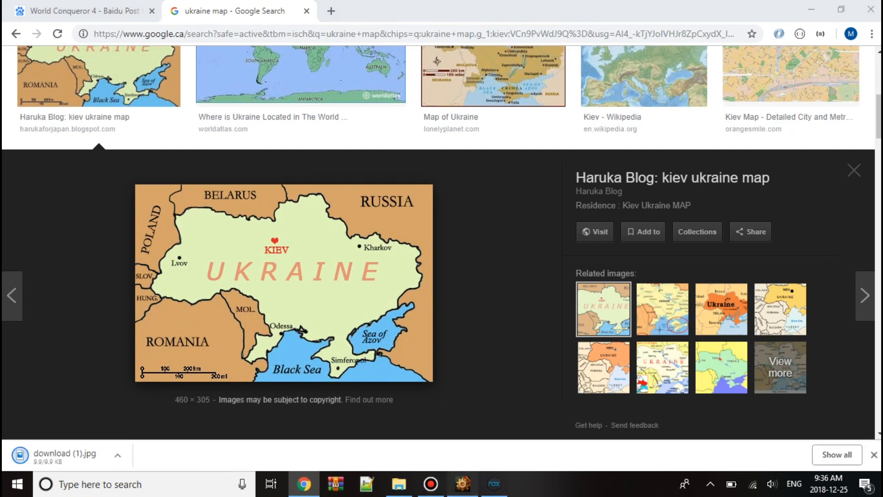
left_click(463, 484)
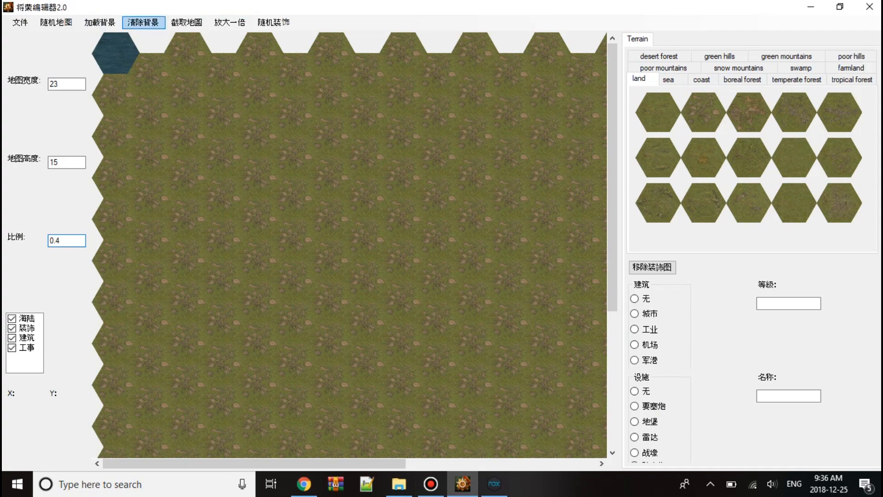
Load download (1).jpg from Downloads as the map background and display it
left_click(98, 23)
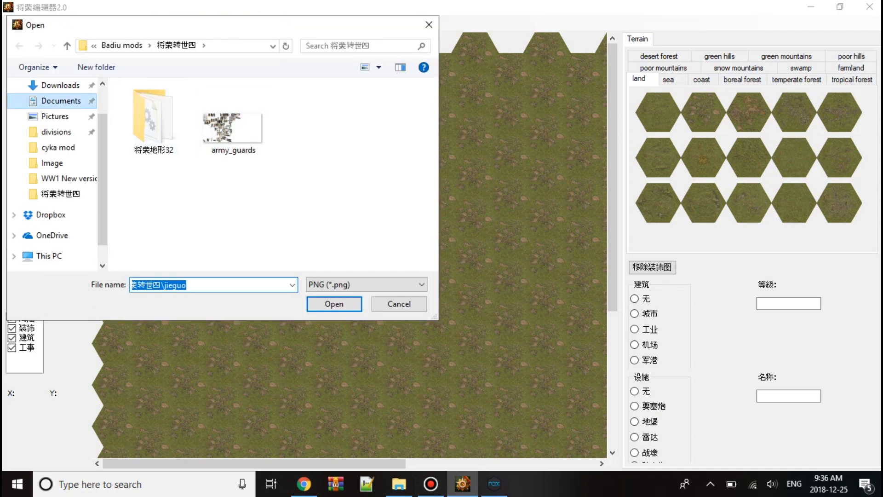
left_click(61, 85)
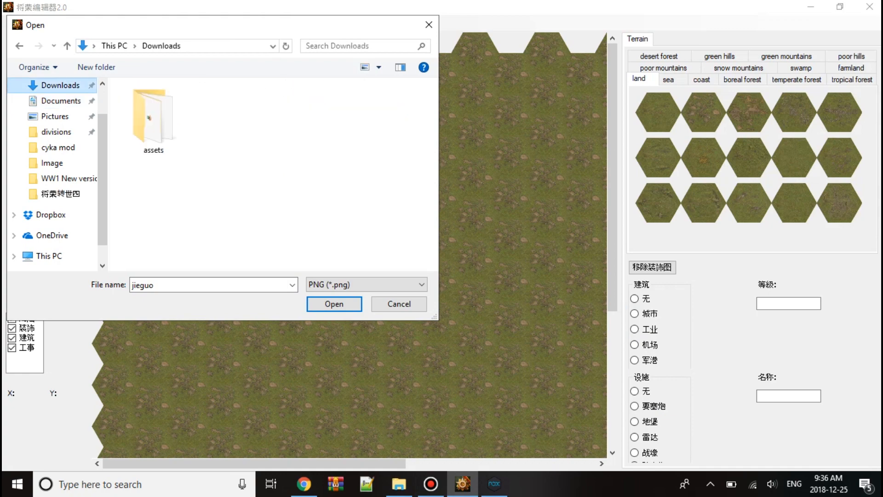
left_click(365, 284)
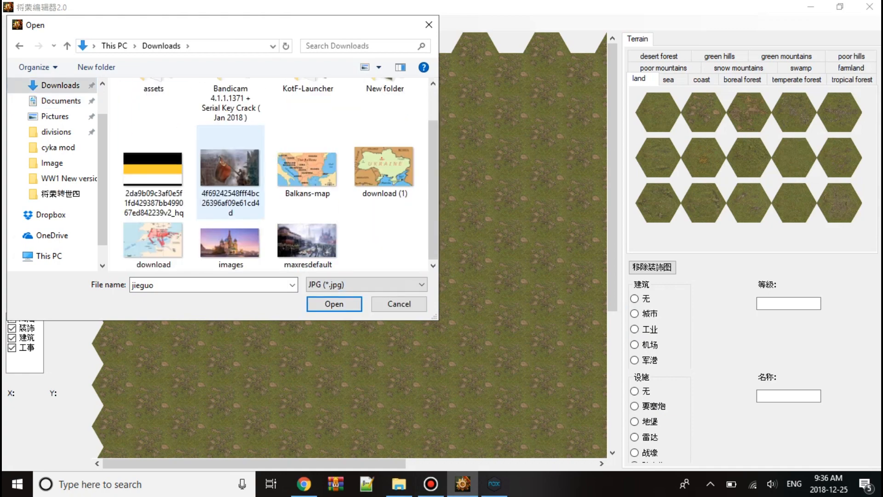
left_click(333, 304)
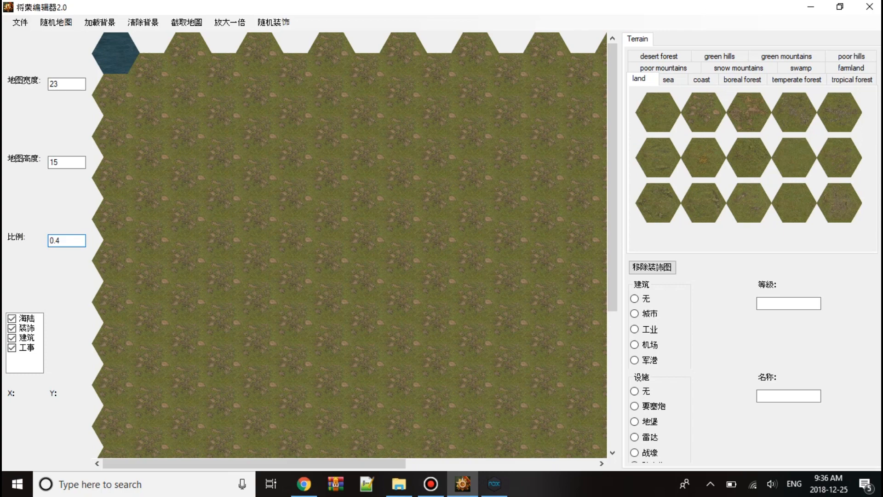
left_click(99, 23)
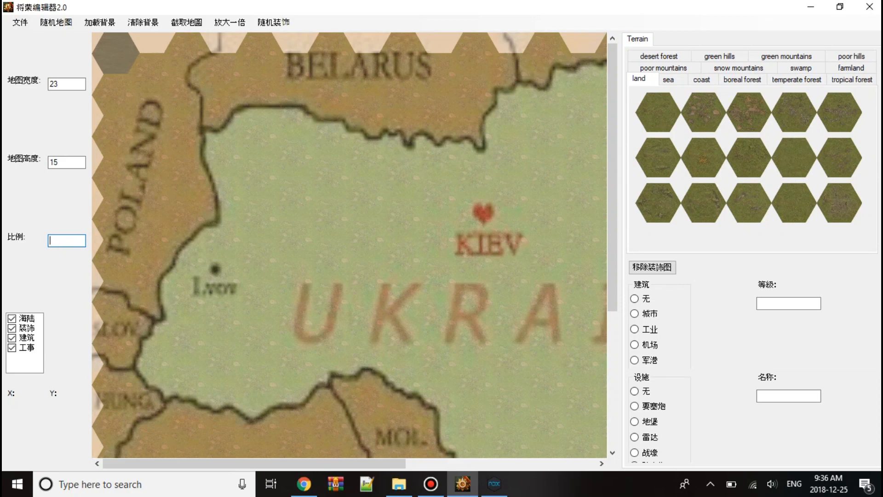
Set the map scale to 0.23 and choose the sea tile tab
type("0.23")
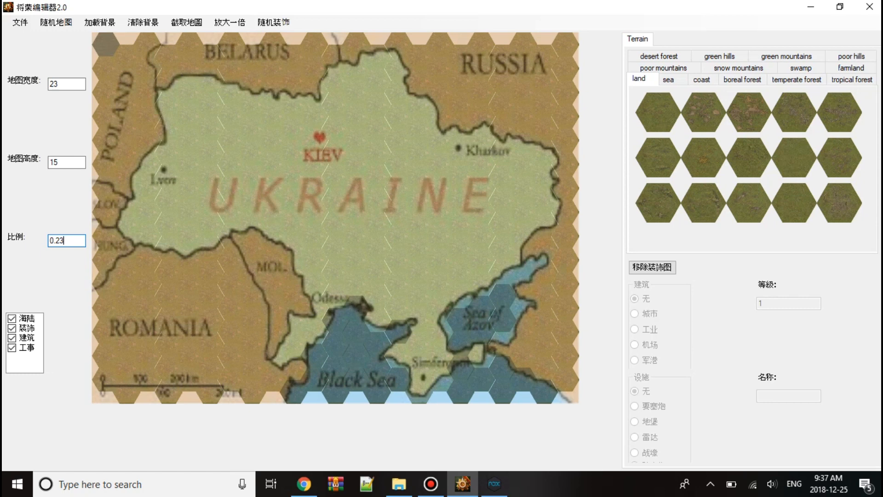
left_click(671, 78)
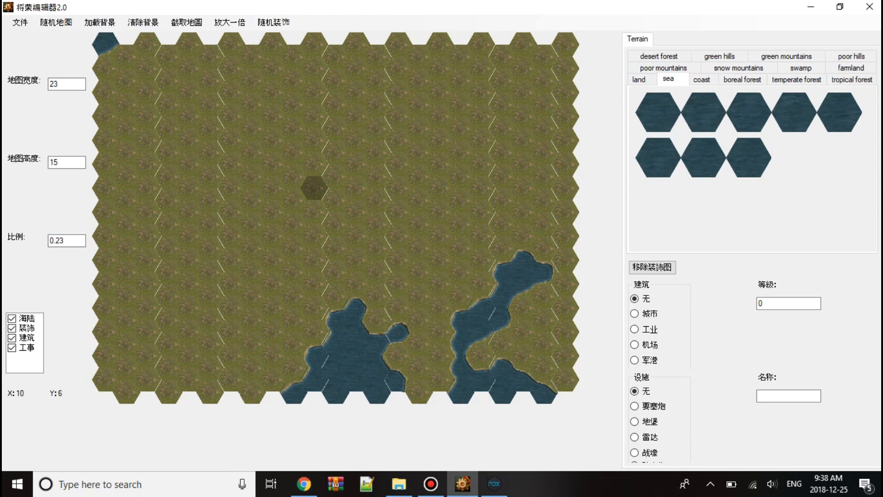
Resize the hex grid to 15 wide and 10 high
left_click(399, 484)
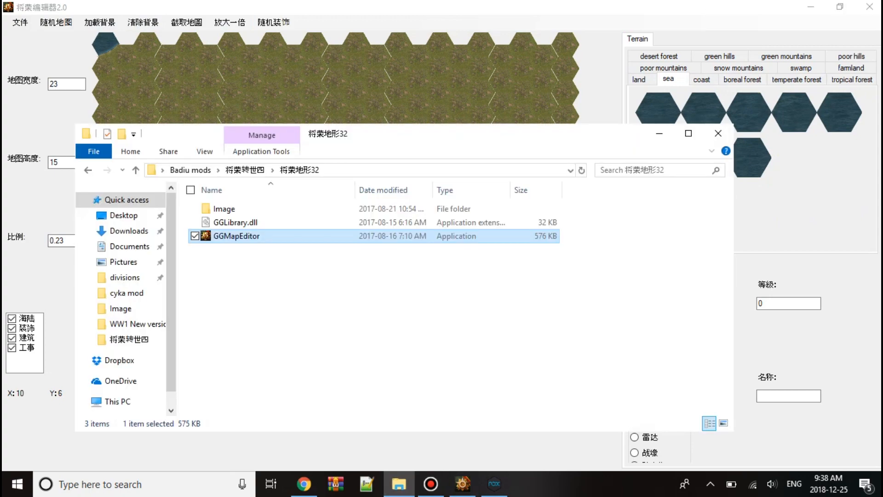
double_click(236, 236)
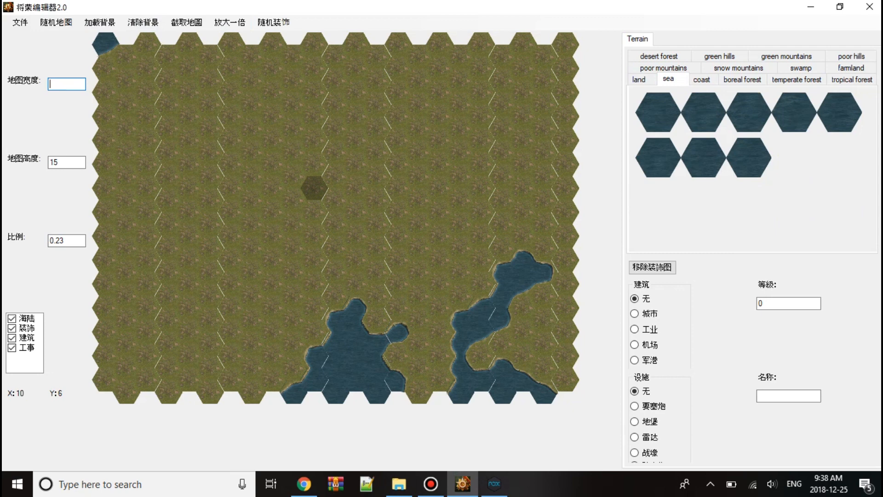
type("15")
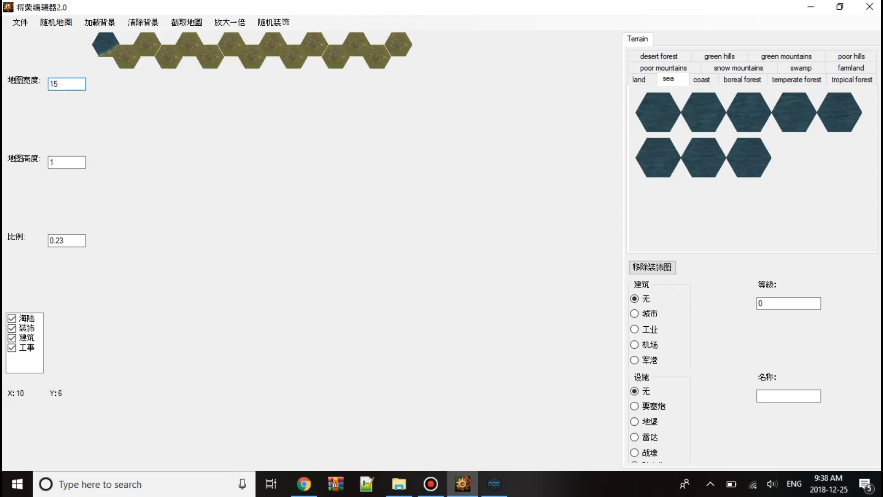
type("0")
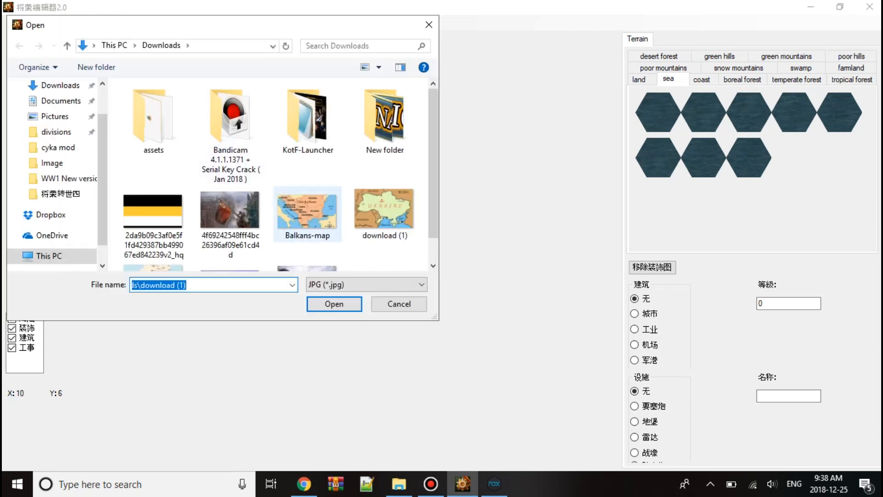
Open Balkans-map from Downloads and show it behind the 15×10 grid
left_click(333, 303)
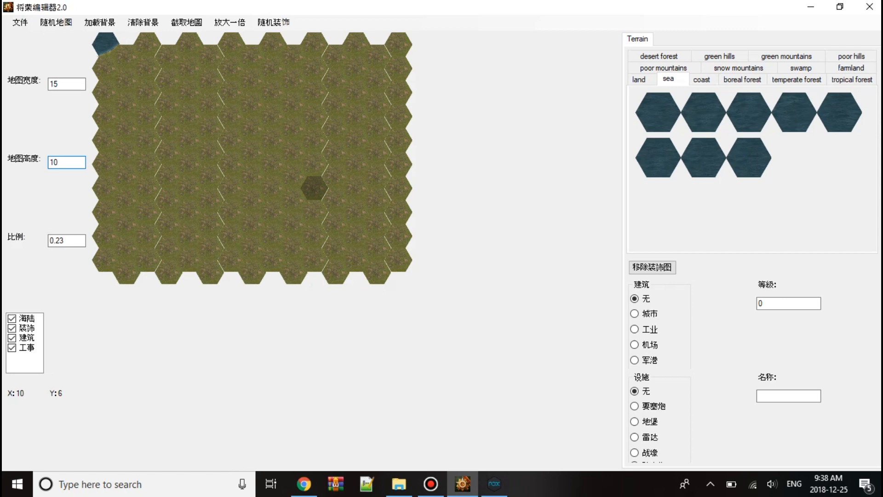
left_click(99, 22)
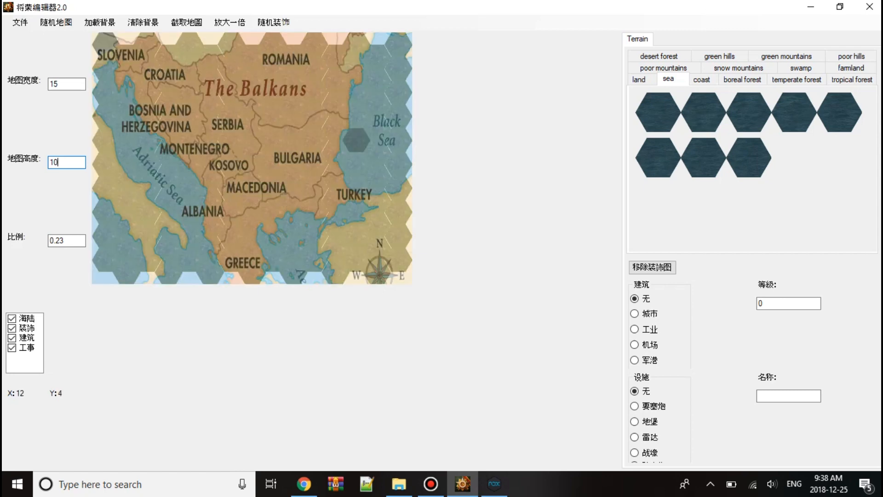
Pick a sea tile and paint hexes over the Black, Adriatic and Aegean seas
left_click(356, 141)
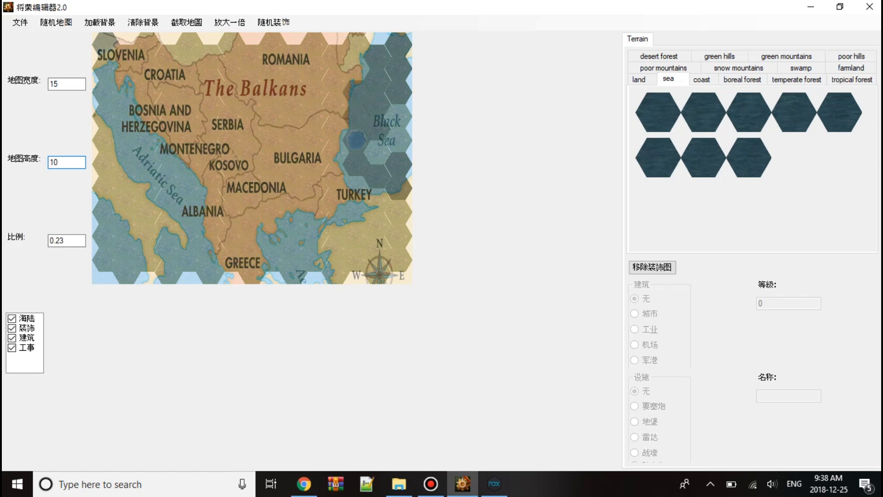
left_click(66, 162)
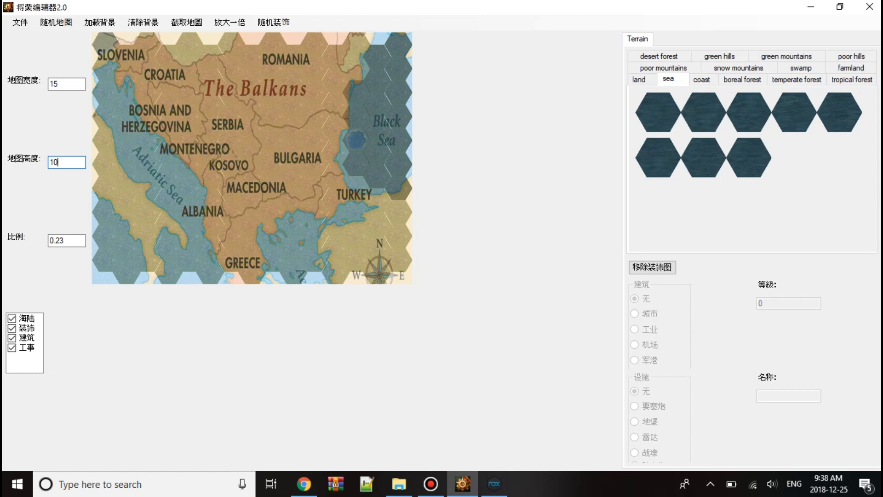
left_click(295, 261)
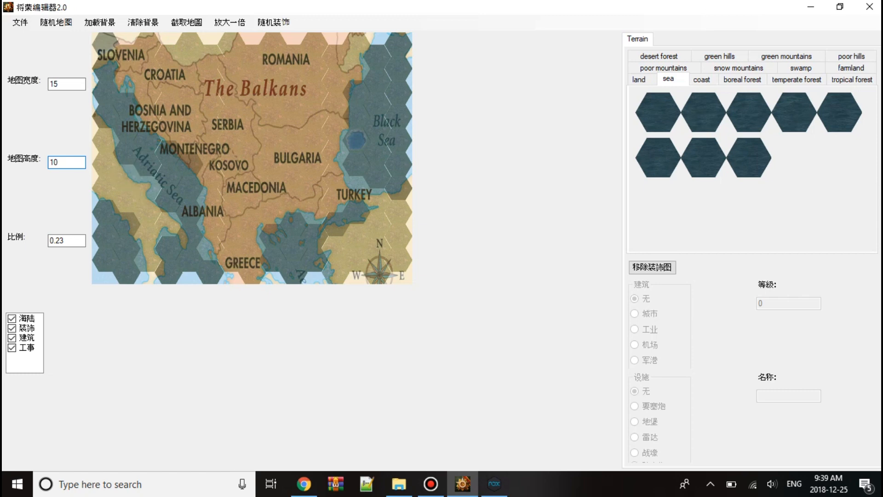
left_click(66, 163)
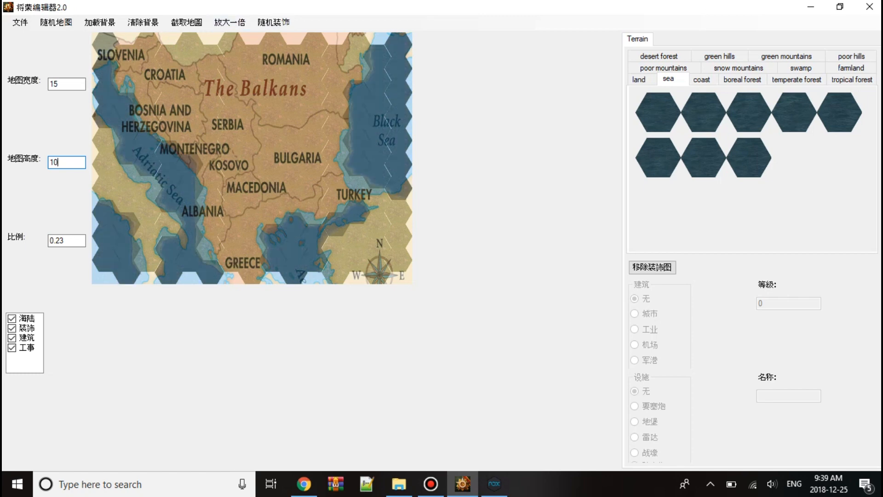
left_click(100, 22)
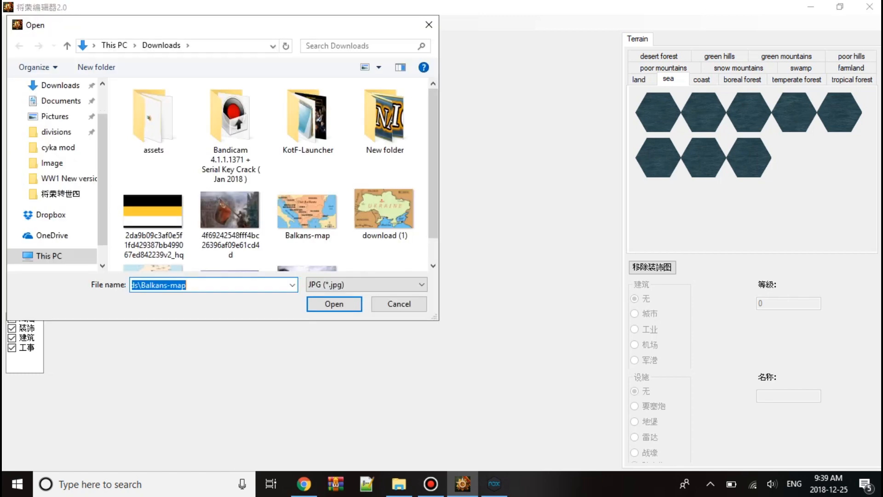
Cancel the image picker and inspect a land tile beside the eastern sea
left_click(333, 303)
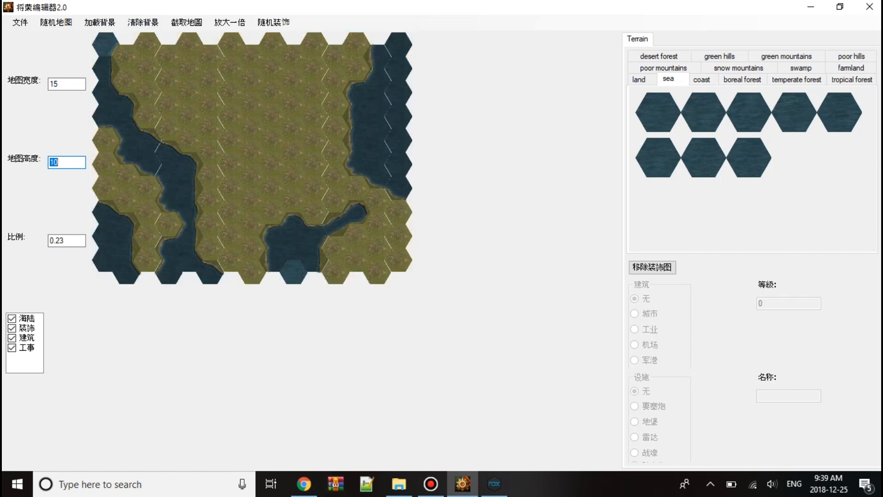
left_click(355, 192)
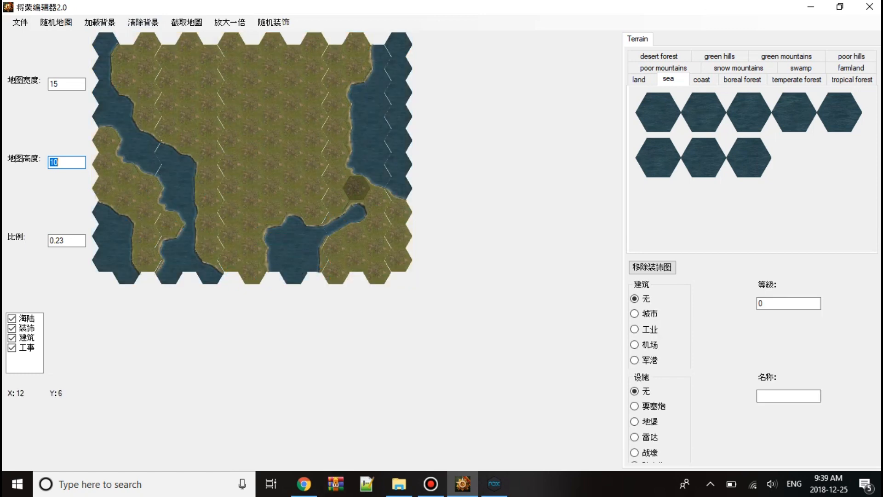